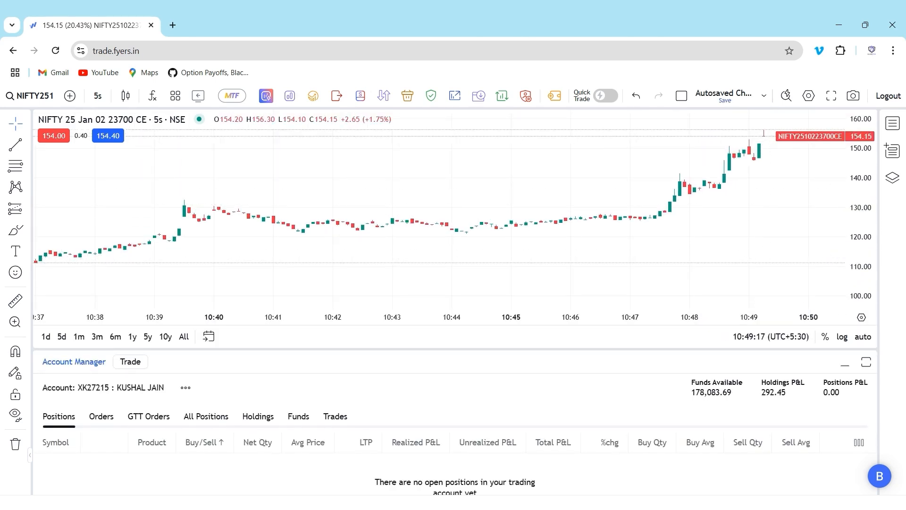
pyautogui.moveTo(172, 25)
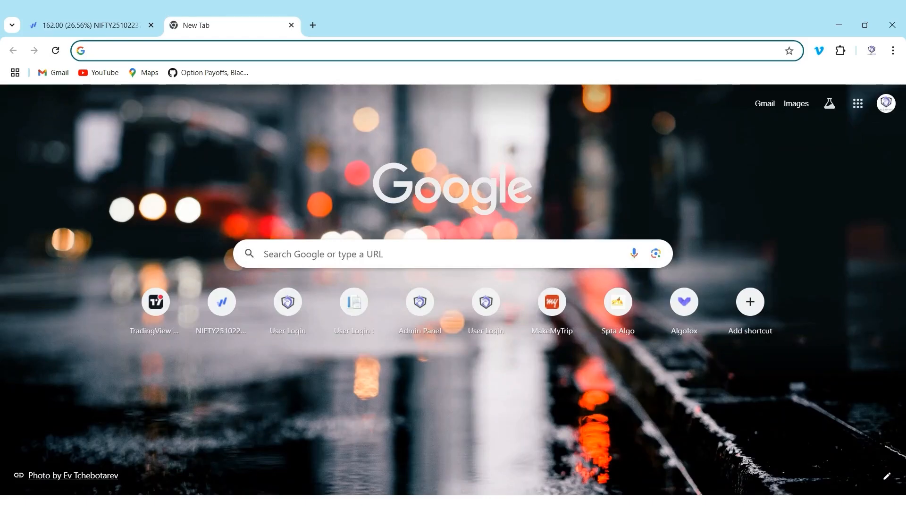
# Sign in at trade.algofox.in to reach the dashboard with the FYERS broker connected
pyautogui.write('TRADE.Algofox.in')
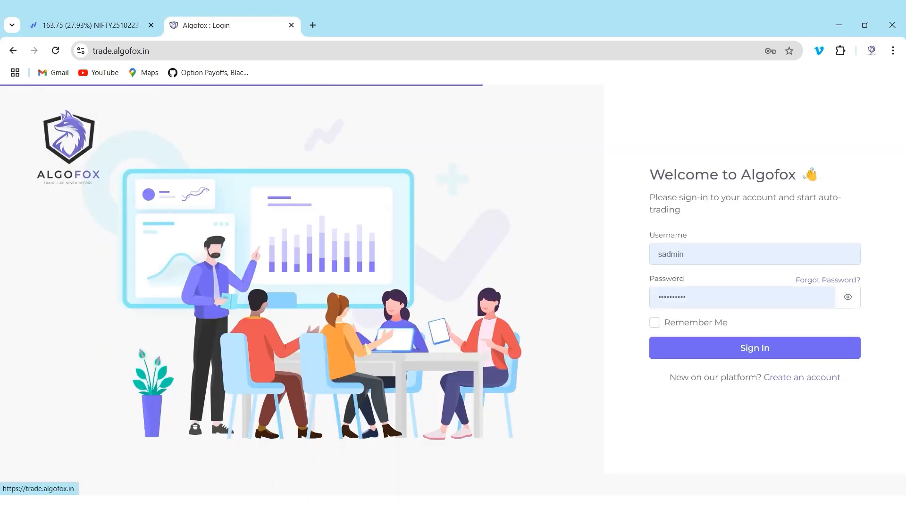
pyautogui.click(754, 347)
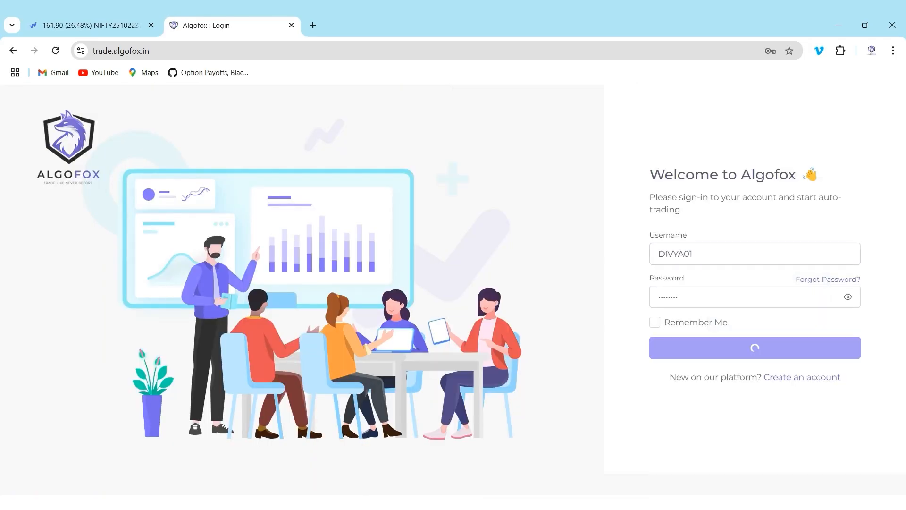
pyautogui.click(754, 347)
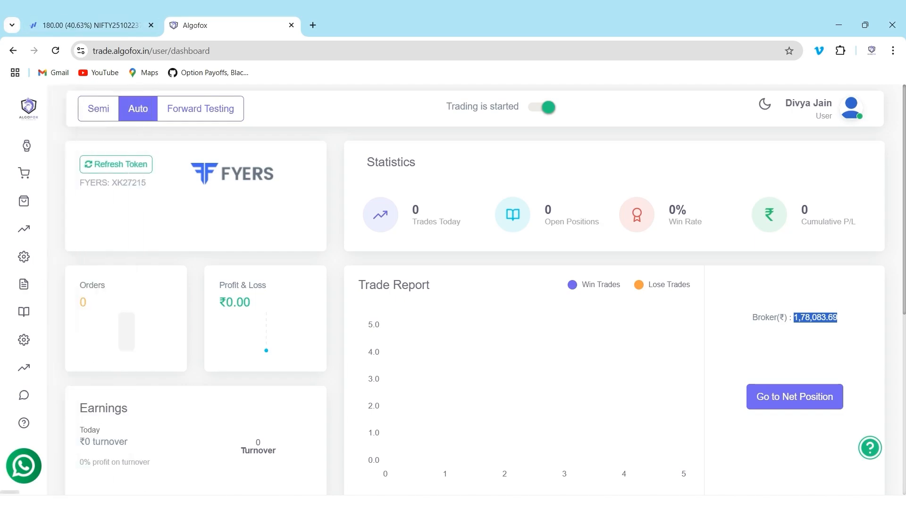
# Show My Watchlist listing DLF, NIFTY 02JAN2025 PE and TCS 30JAN2025 CE
pyautogui.click(26, 145)
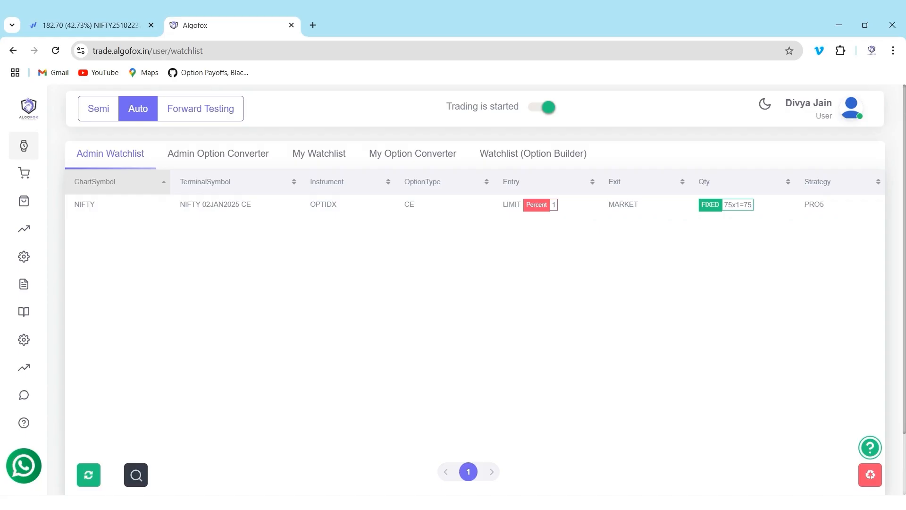
pyautogui.click(318, 153)
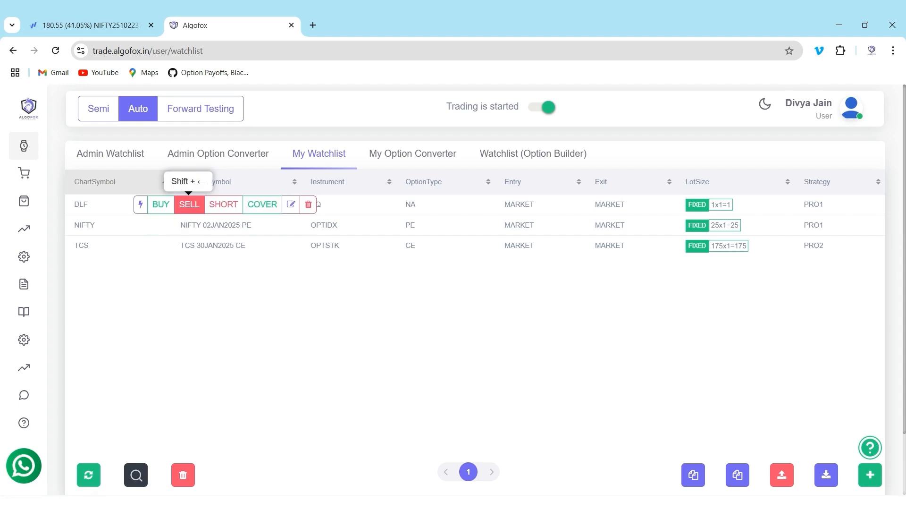
pyautogui.click(140, 203)
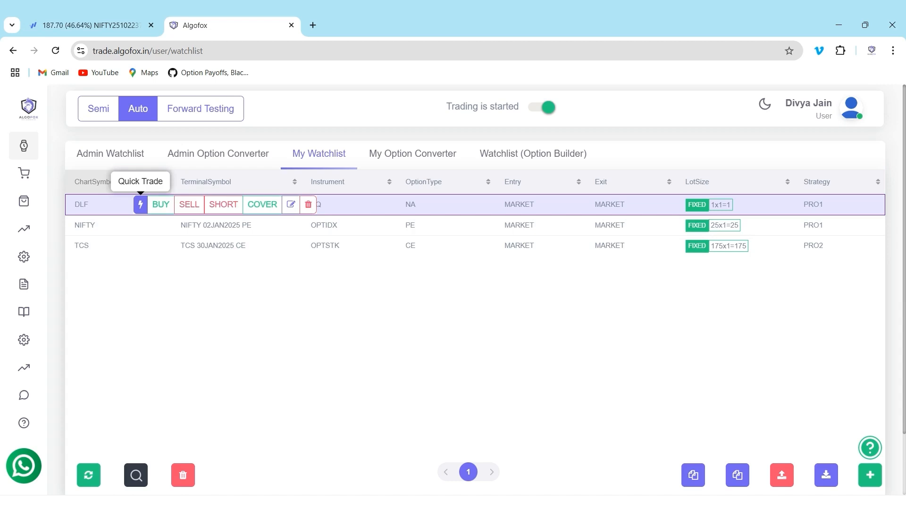
# Enable quick trade on DLF and send buy, sell and short orders via Shift+Up/Left/Down
pyautogui.click(161, 204)
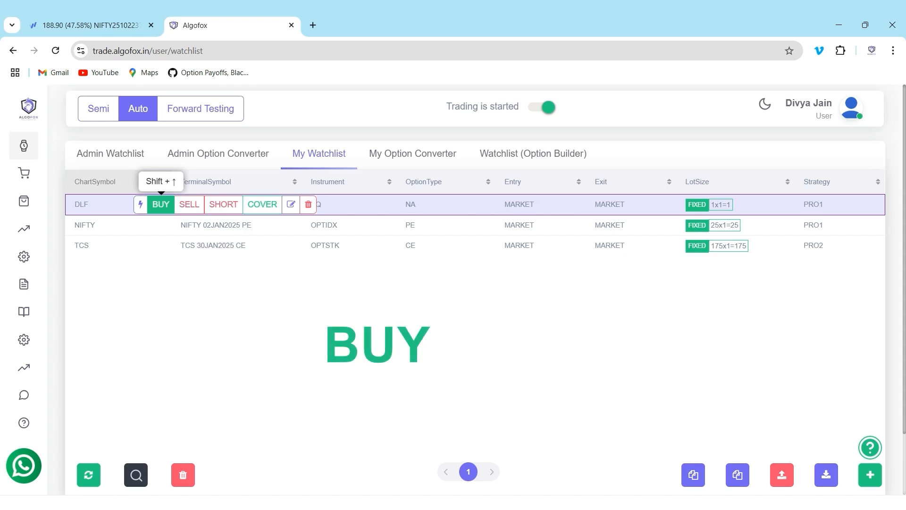
pyautogui.press('shift+up')
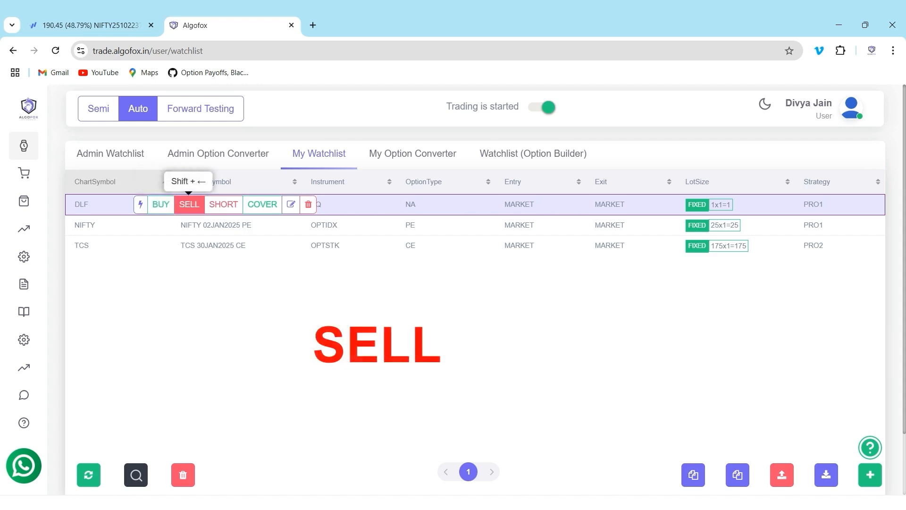
pyautogui.press('shift+left')
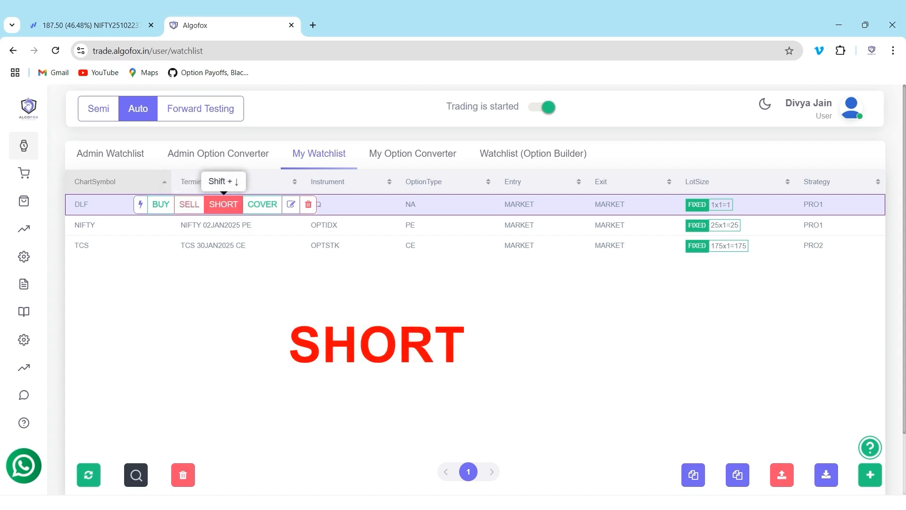
pyautogui.press('shift+down')
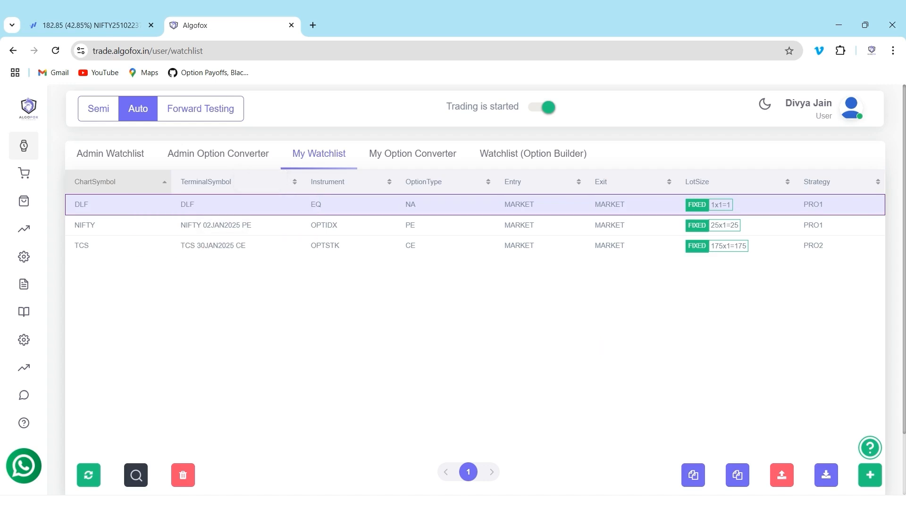
# Place quick-trade DLF orders, producing a one-share intraday DLF-EQ position in Fyers
pyautogui.click(87, 25)
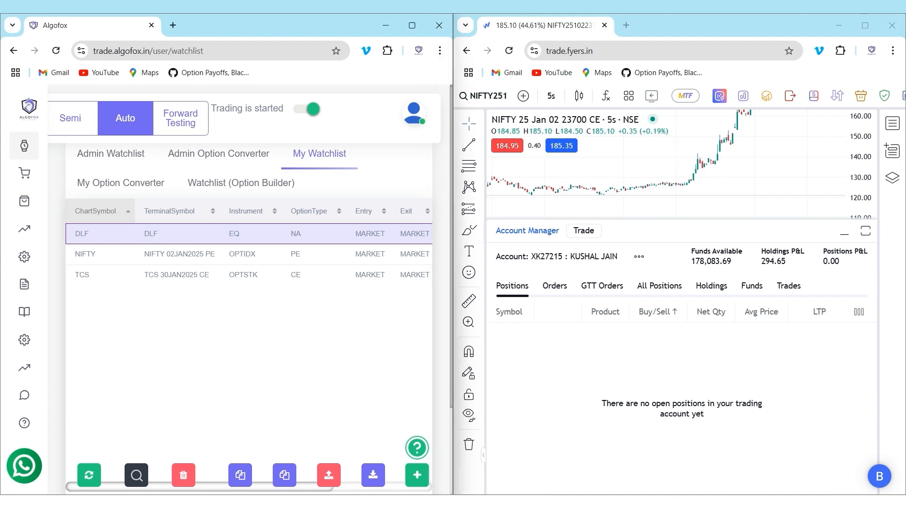
pyautogui.press('shift+up')
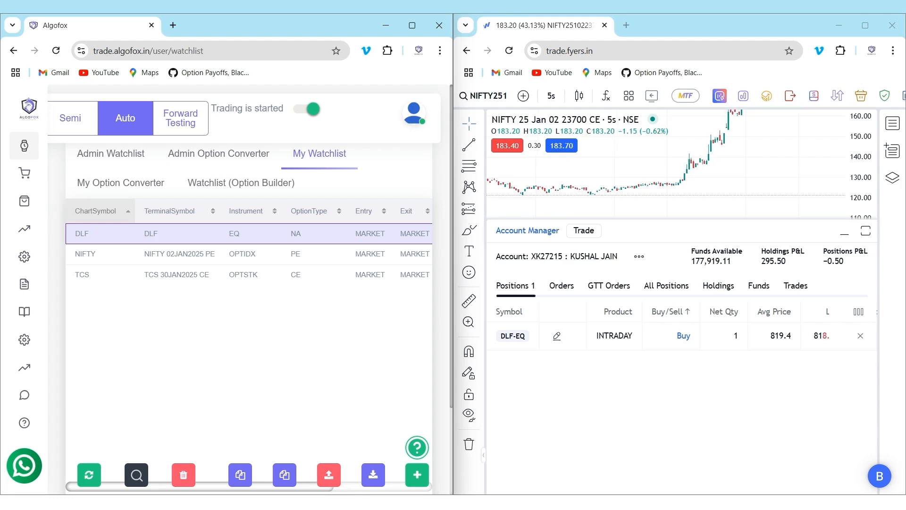
pyautogui.press('shift+Left')
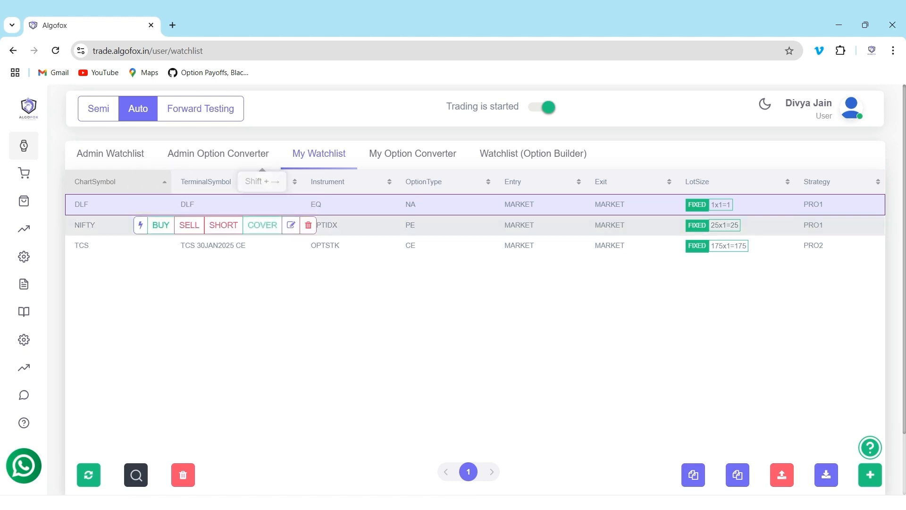
# In the DLF scrip settings, set the target to 5 points
pyautogui.click(290, 225)
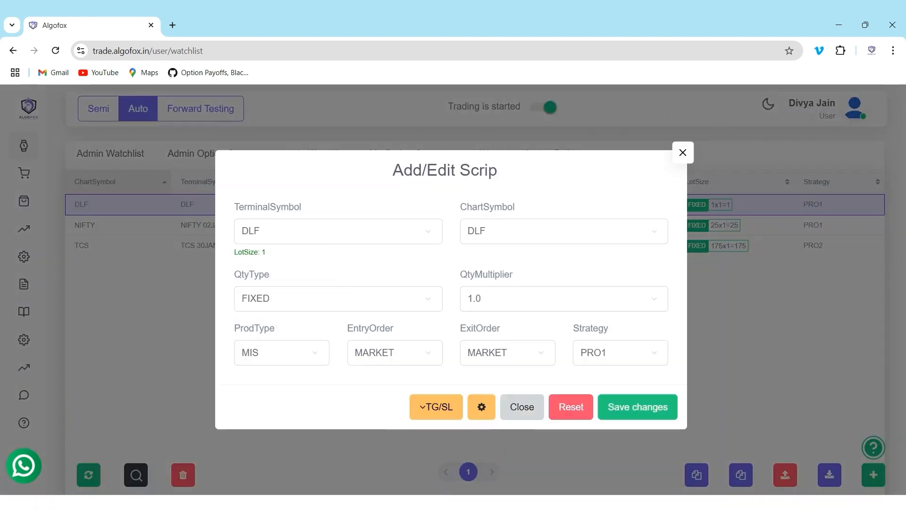
pyautogui.click(436, 406)
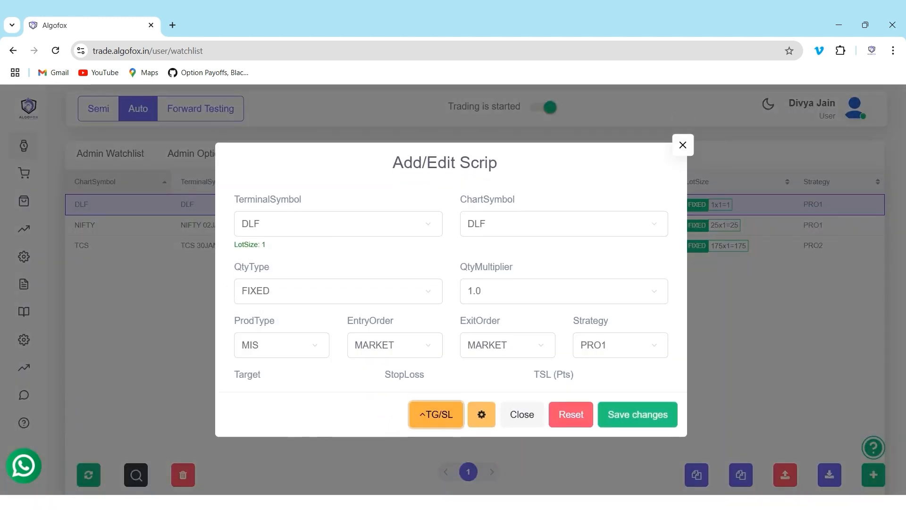
pyautogui.click(435, 414)
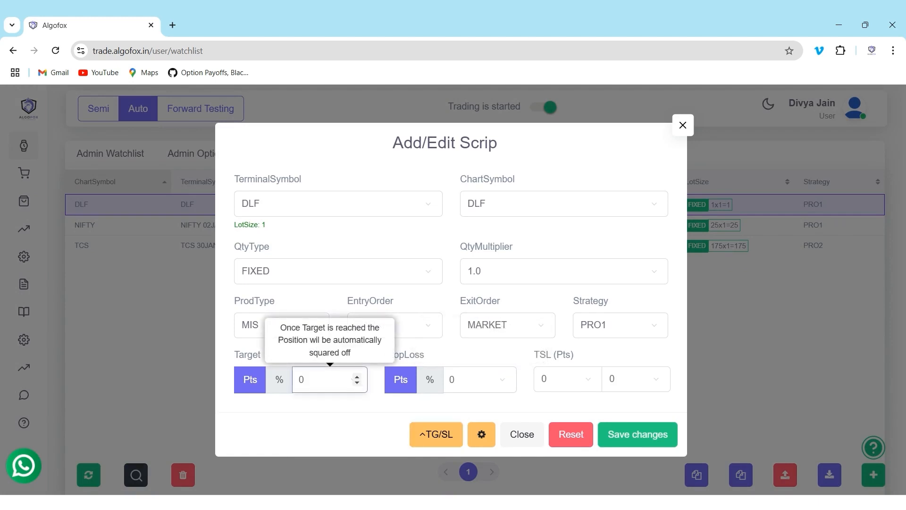
pyautogui.write('5')
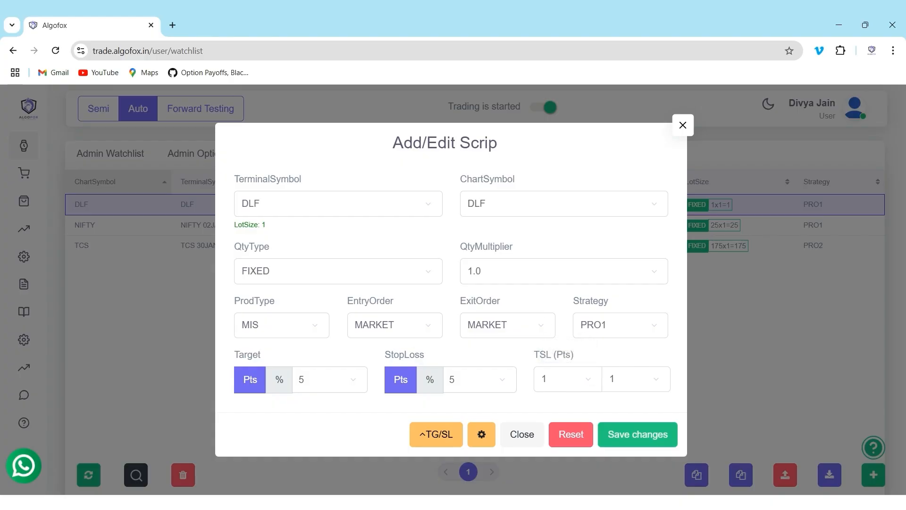
# Make the DLF quantity exposure-based at 10000 and save the scrip
pyautogui.click(338, 271)
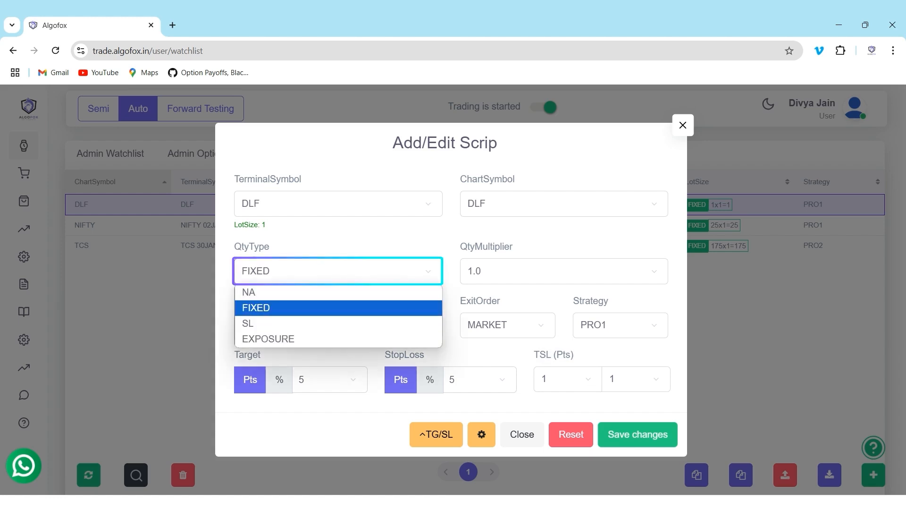
pyautogui.click(268, 338)
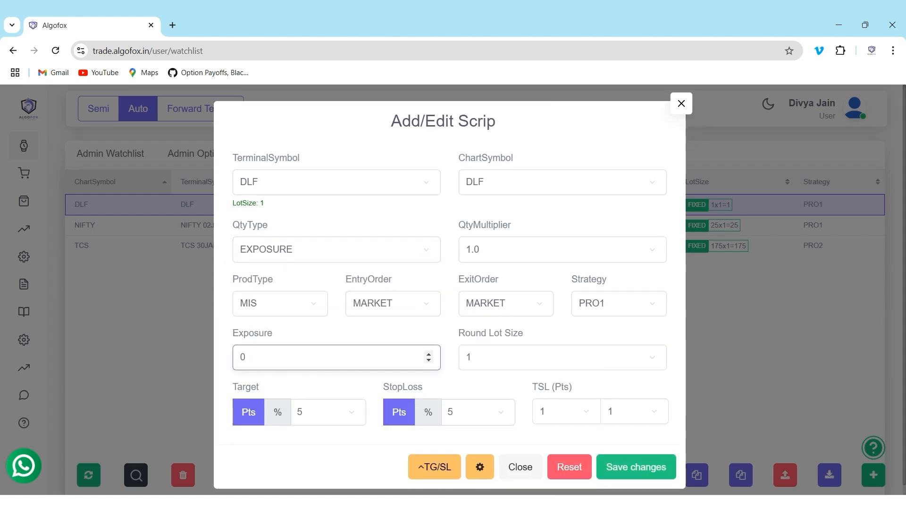
pyautogui.write('10000')
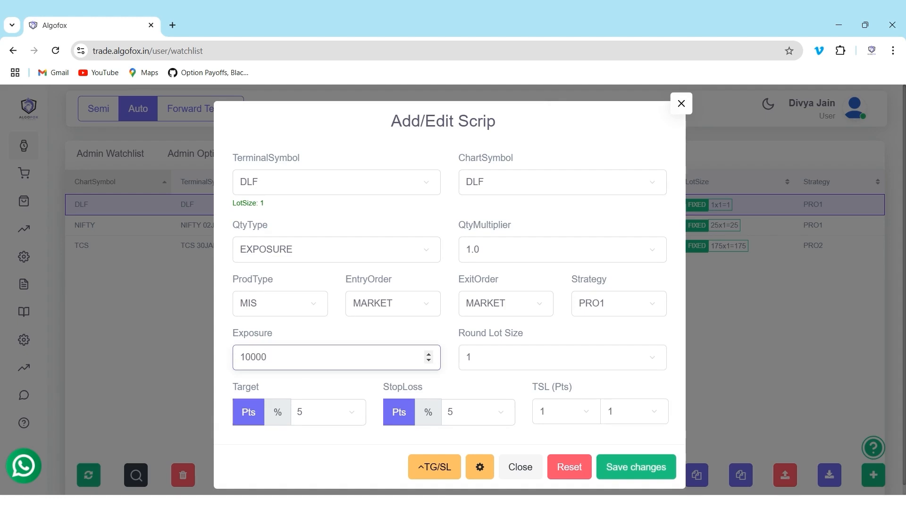
pyautogui.click(324, 357)
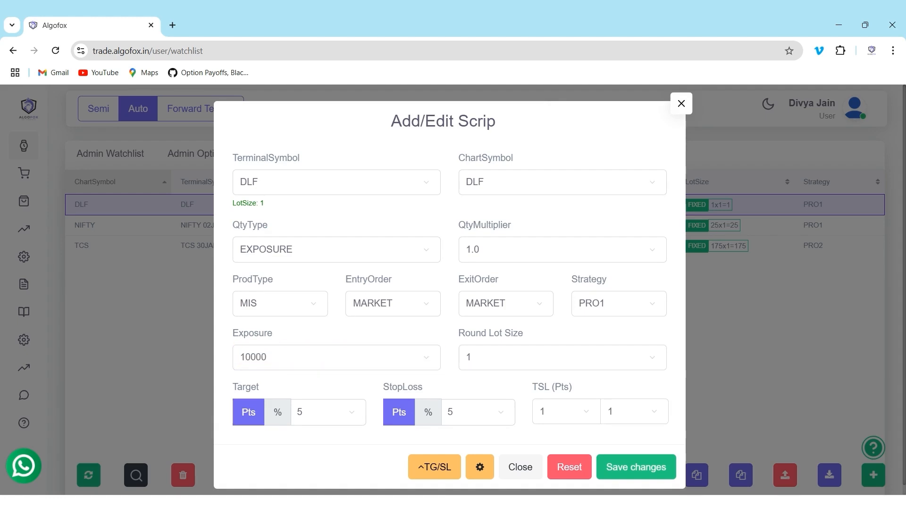
pyautogui.click(635, 466)
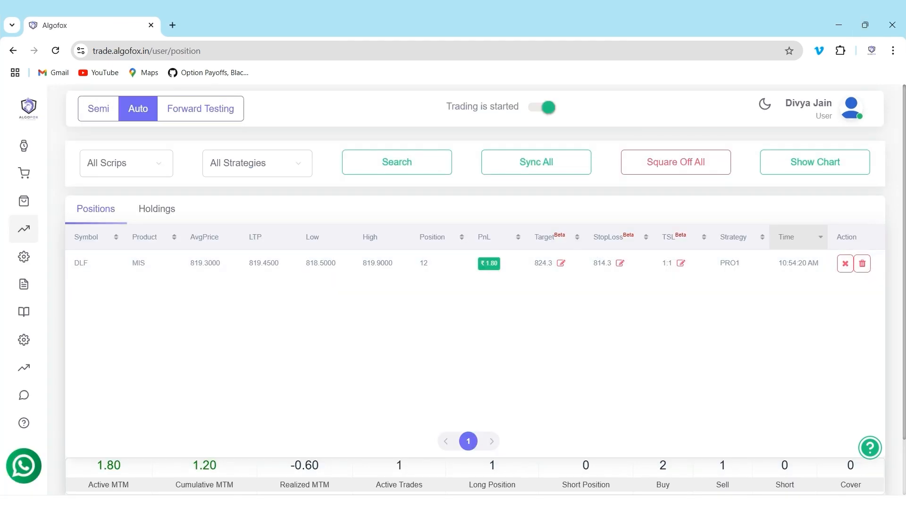
# Delete all scrips from the My Option Converter list, including BANKNIFTY 29JAN2025 BUYER
pyautogui.click(24, 145)
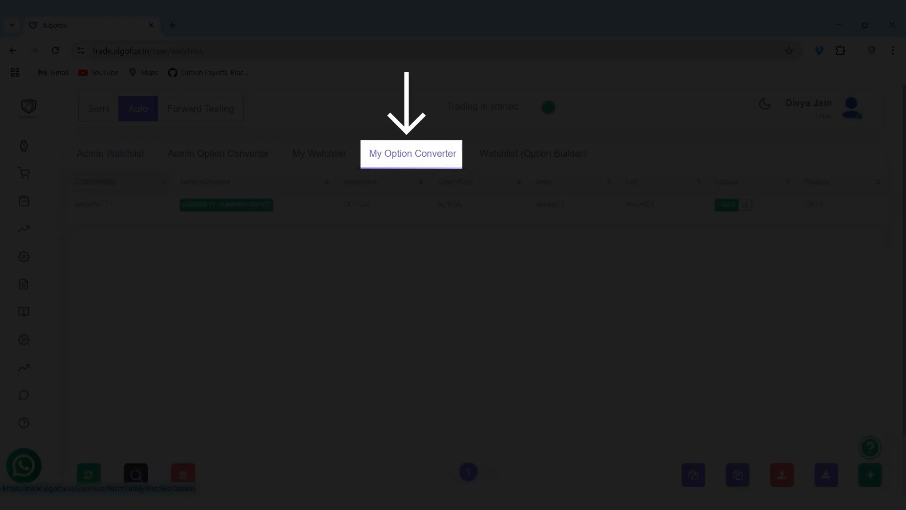
pyautogui.click(412, 153)
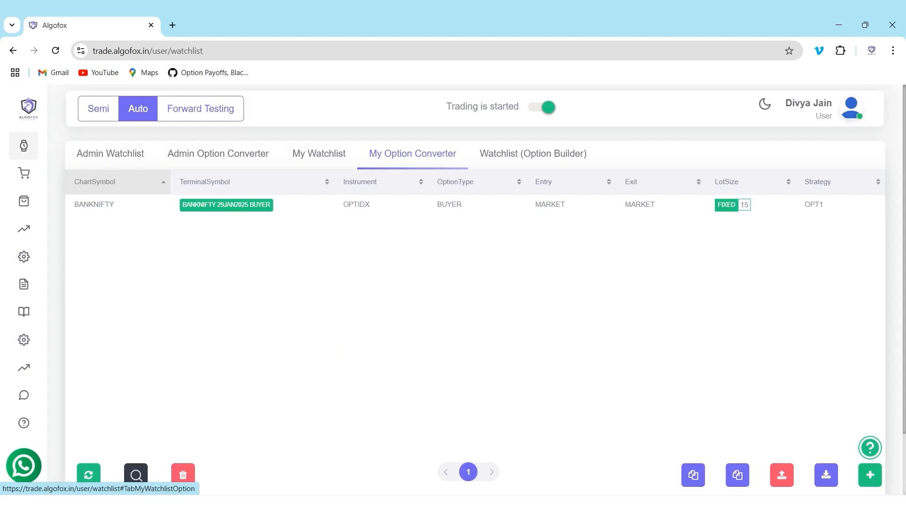
pyautogui.click(182, 474)
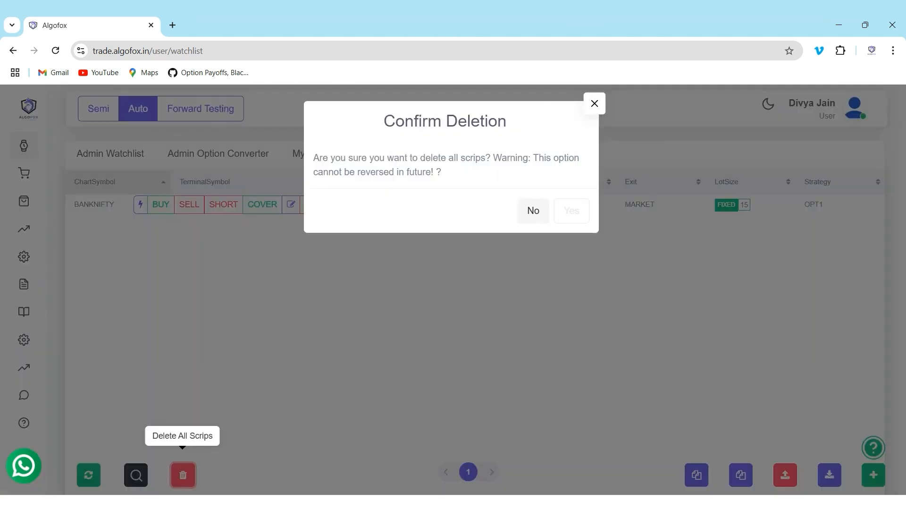
pyautogui.click(571, 211)
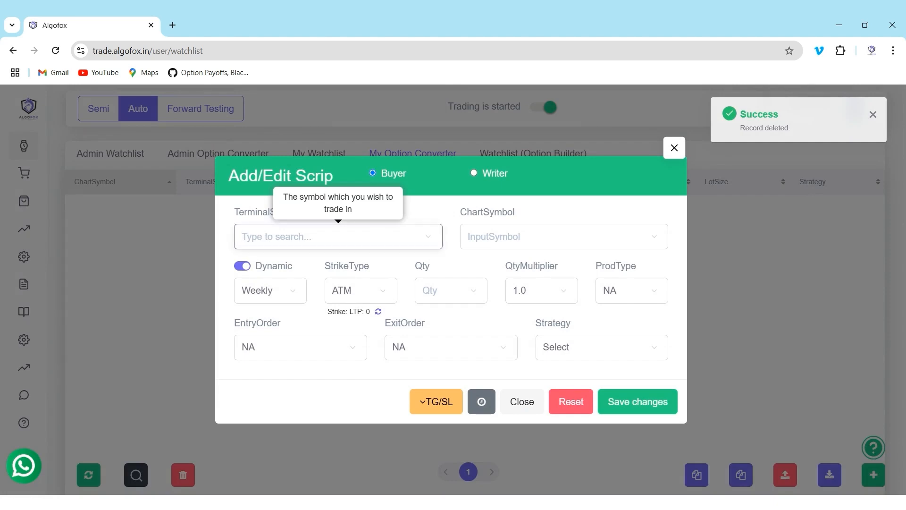
# Fill the new scrip as NIFTY OPTIDX weekly ATM buyer, qty 75, MIS, strategy OPT1
pyautogui.write('NIFTY')
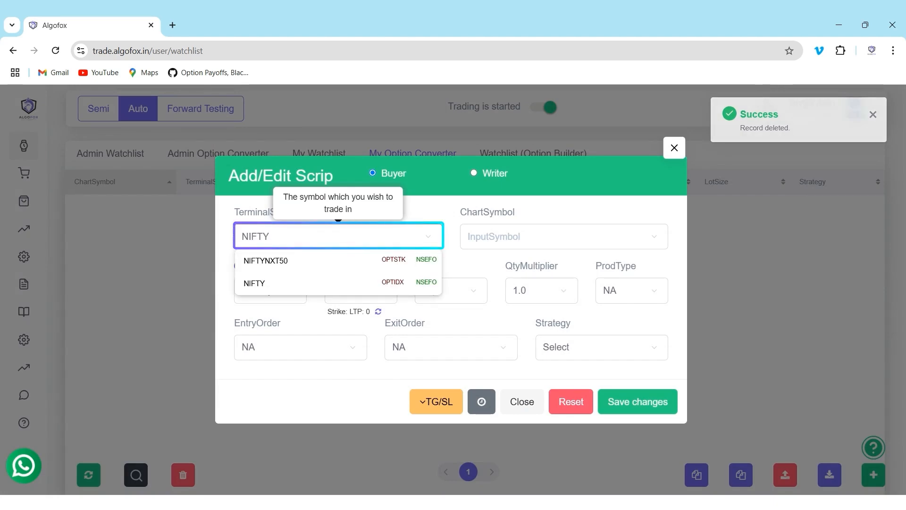
pyautogui.click(254, 283)
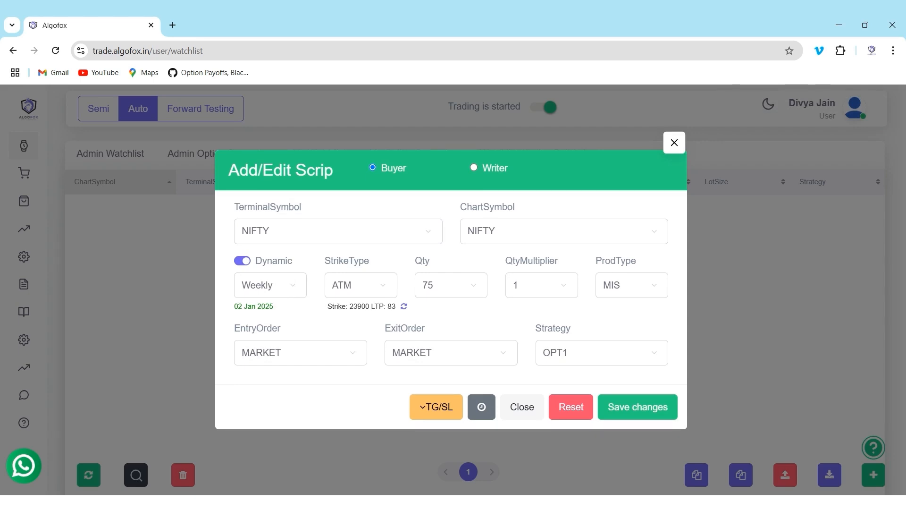
pyautogui.click(360, 284)
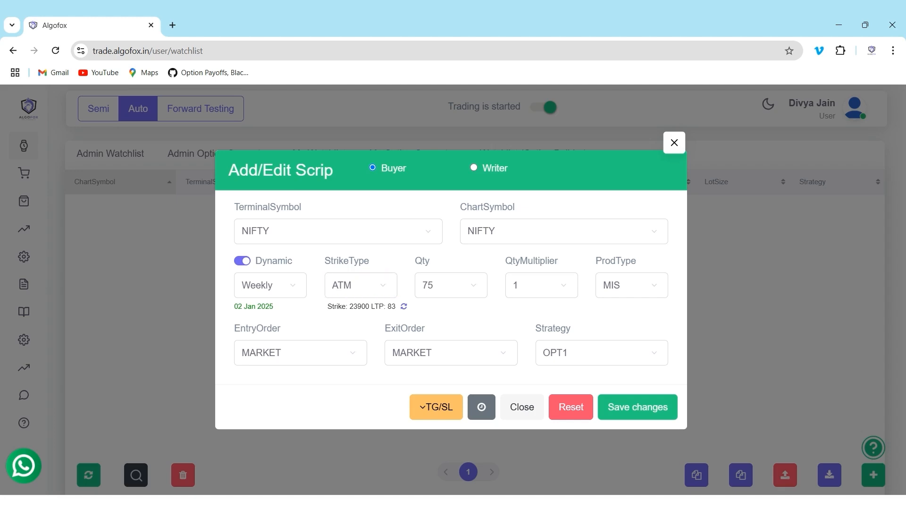
pyautogui.click(600, 353)
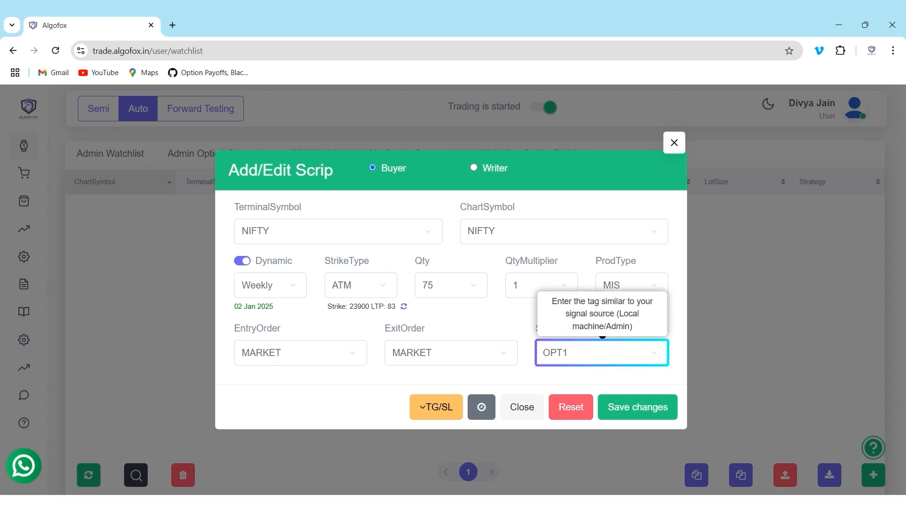
pyautogui.click(435, 407)
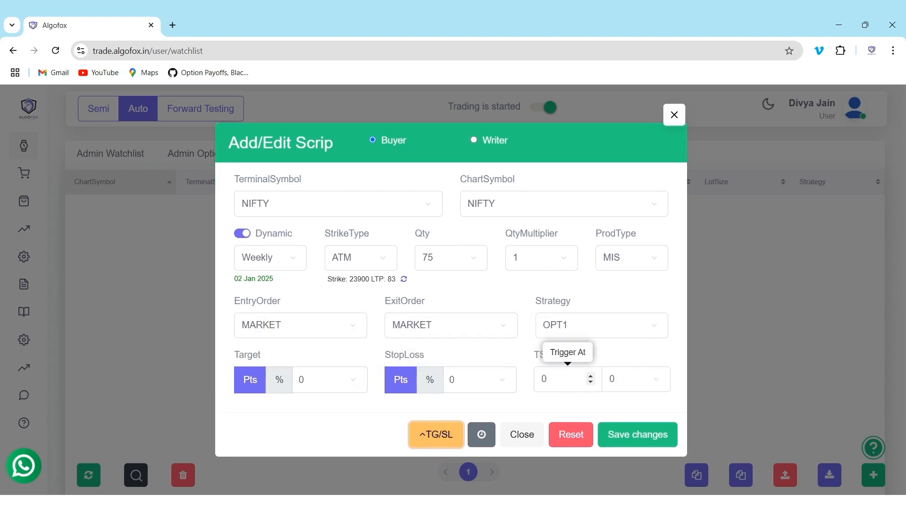
# Set 20% target and stop-loss with TSL 5/5, and save the NIFTY buyer scrip
pyautogui.click(279, 379)
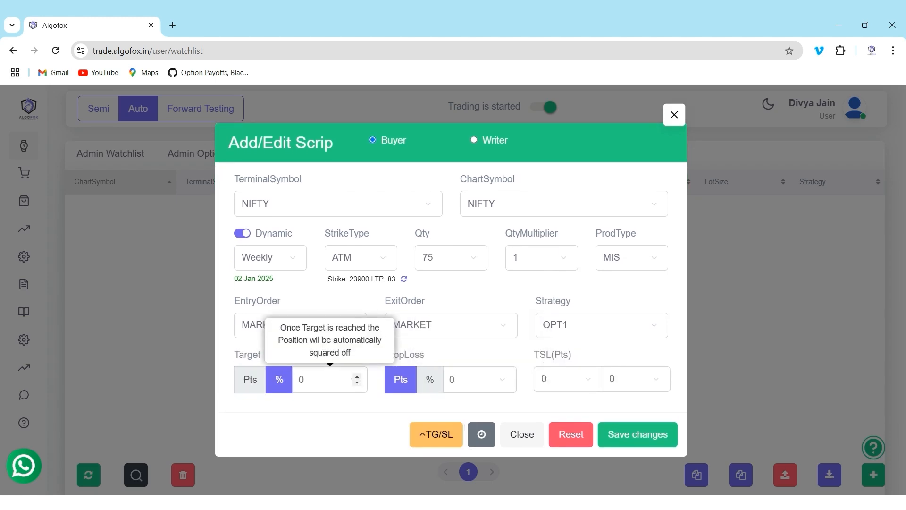
pyautogui.click(323, 379)
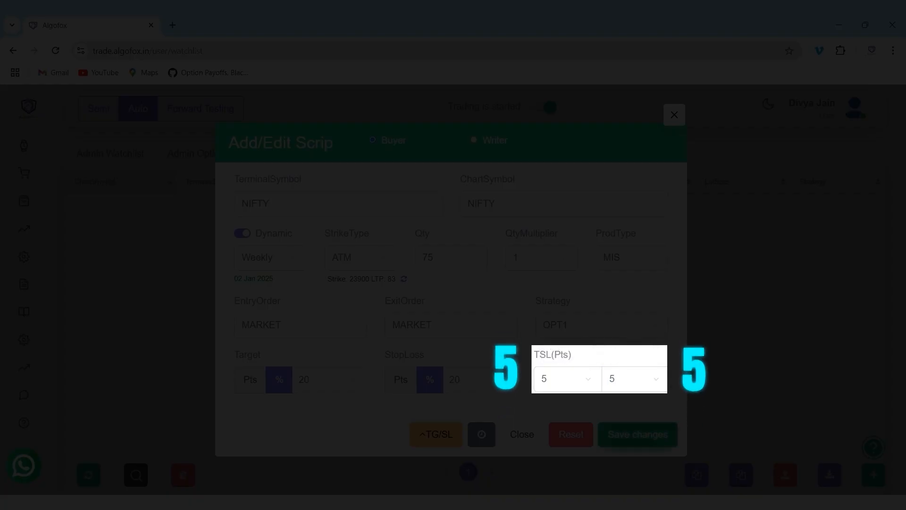
pyautogui.click(636, 434)
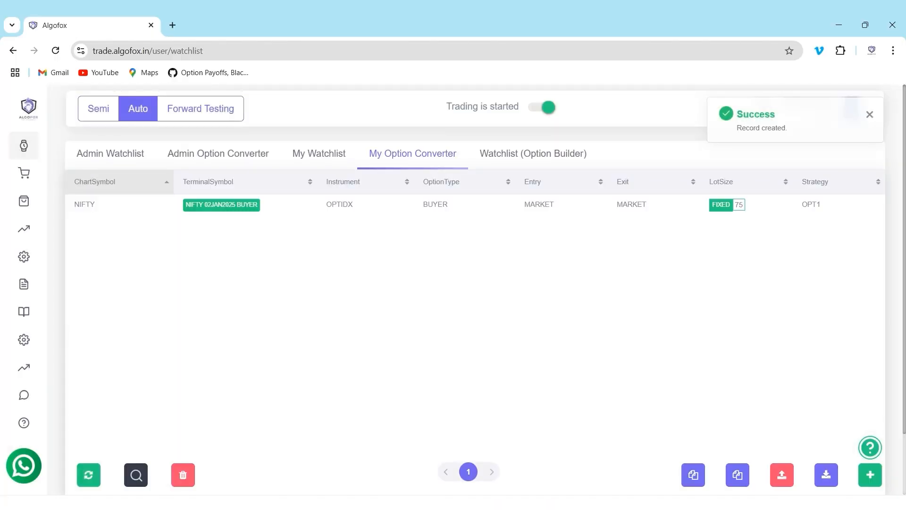
pyautogui.moveTo(221, 204)
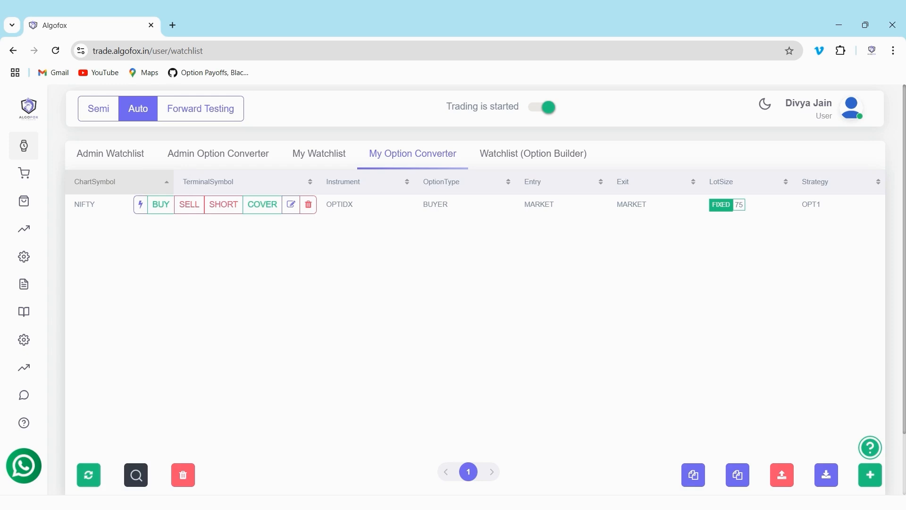
pyautogui.doubleClick(811, 204)
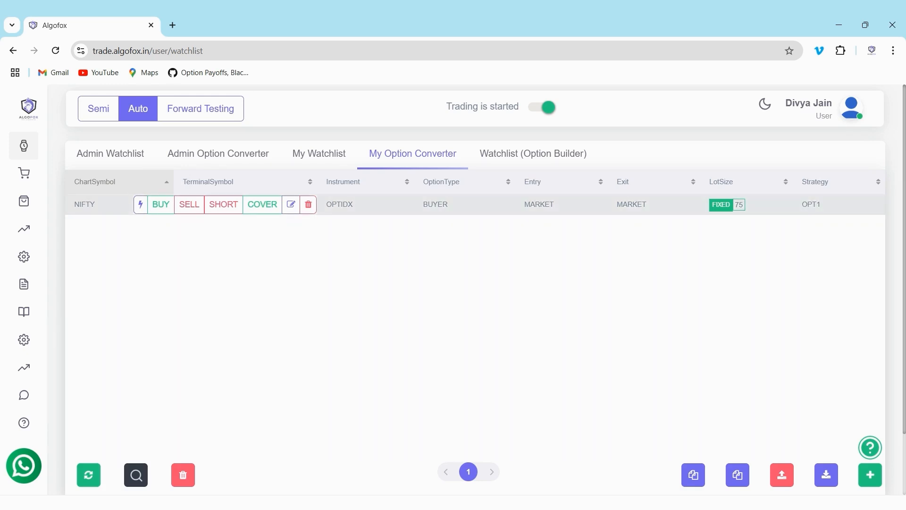
pyautogui.click(291, 204)
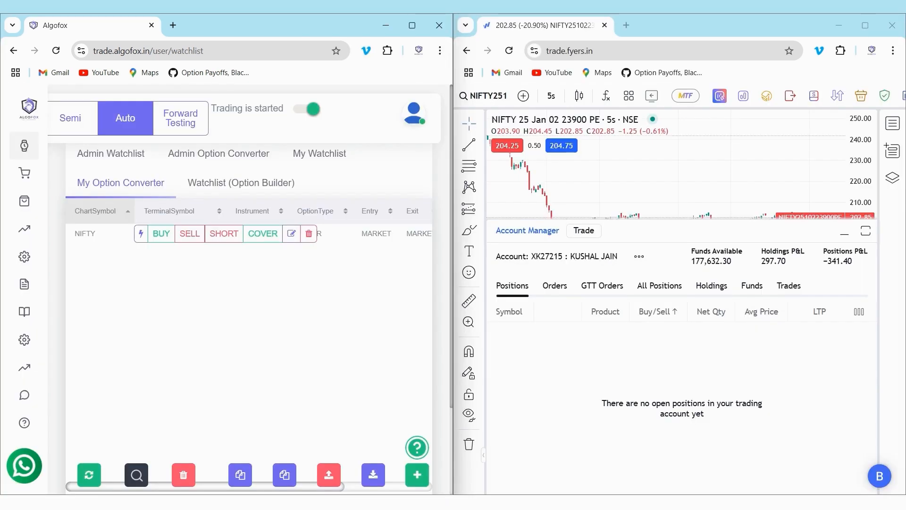
pyautogui.moveTo(140, 234)
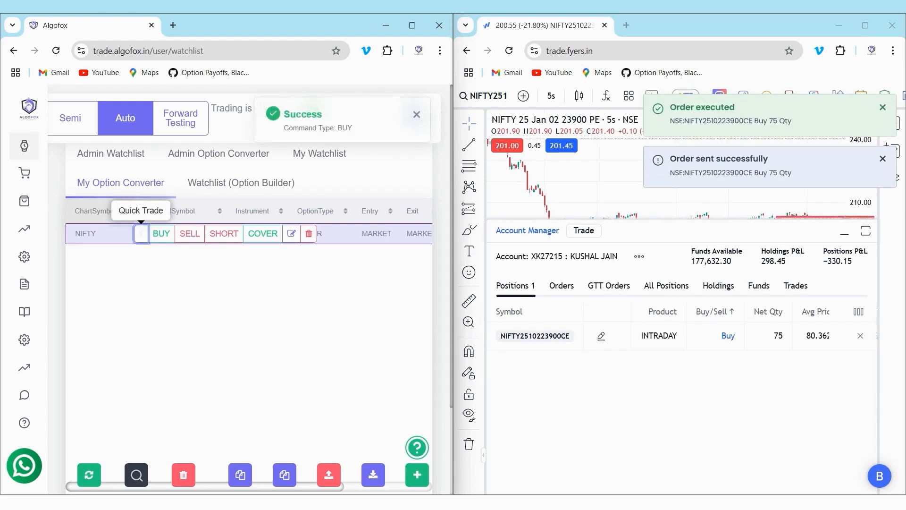
# Enable quick trade on the NIFTY scrip, send a SHORT command, and show My Watchlist
pyautogui.click(141, 234)
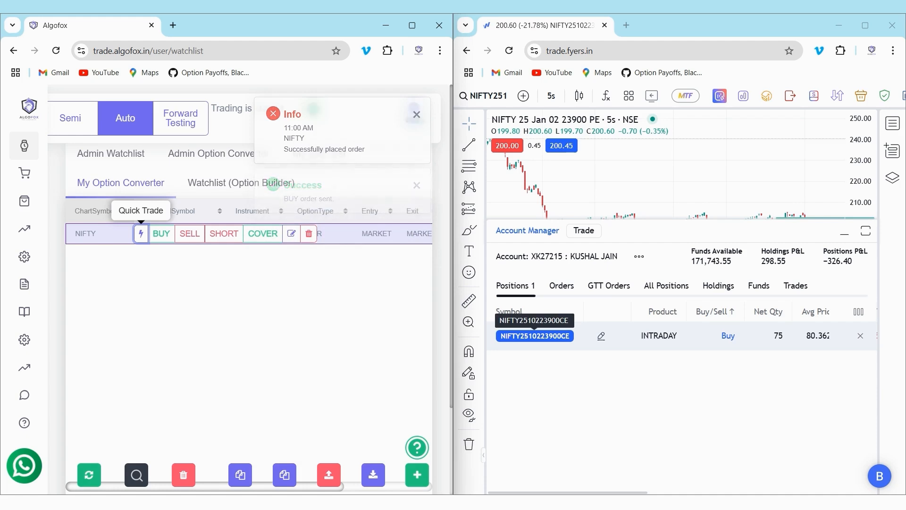
pyautogui.press('shift+down')
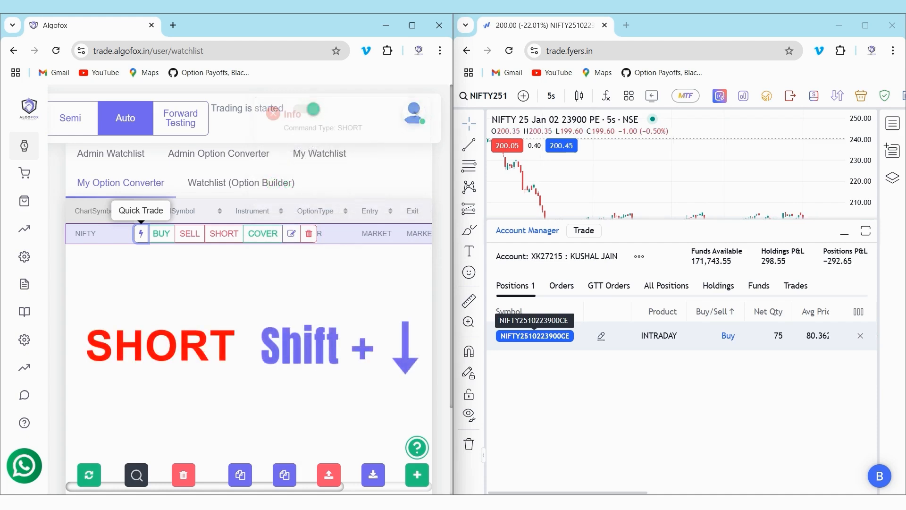
pyautogui.click(223, 233)
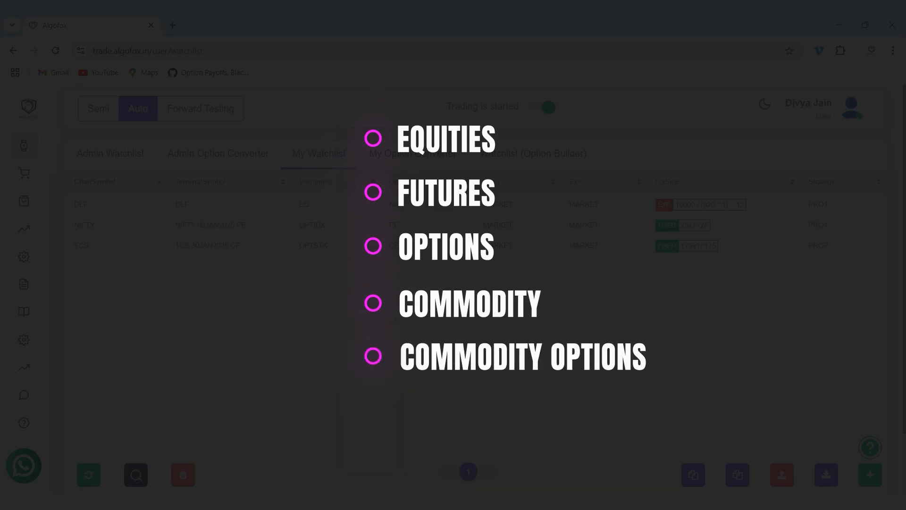
# Return to the My Option Converter list showing the saved NIFTY buyer scrip
pyautogui.click(411, 153)
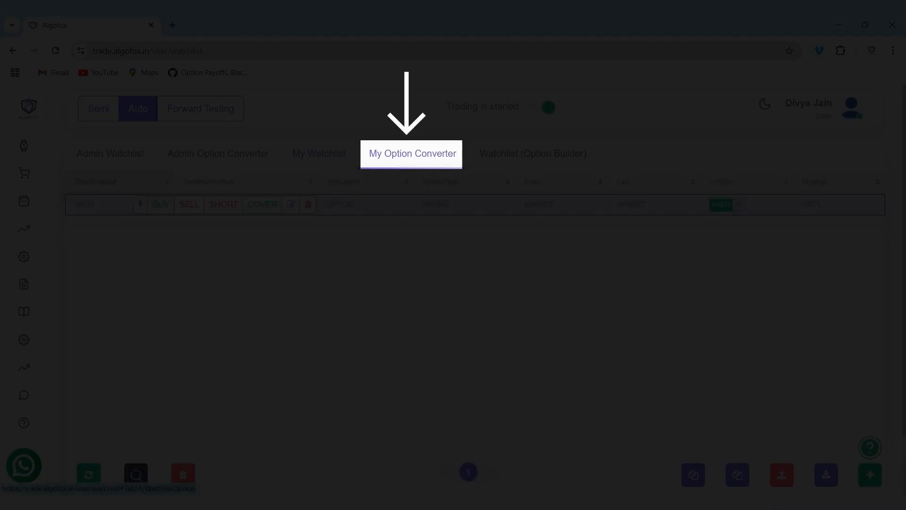
pyautogui.click(412, 153)
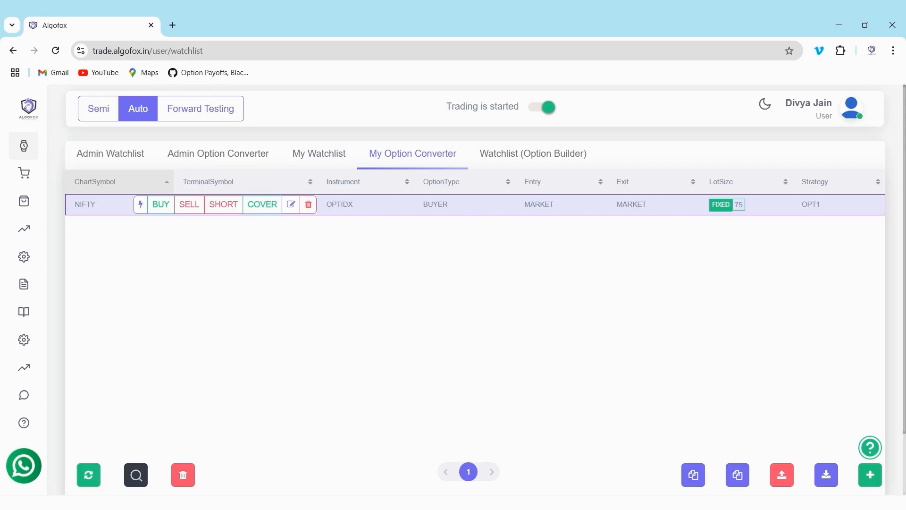
pyautogui.moveTo(139, 204)
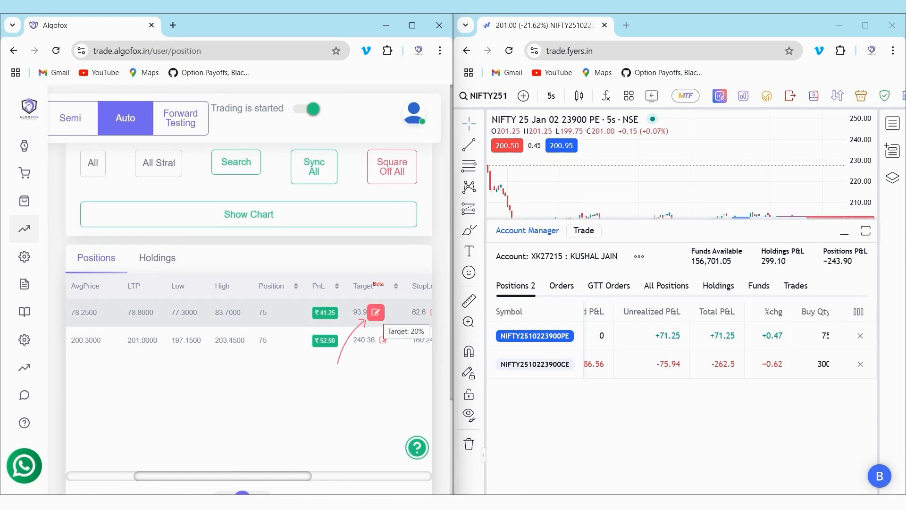
# Set the first position's target to 5% (82.16) and its trailing stop-loss to 1 and 1
pyautogui.click(375, 312)
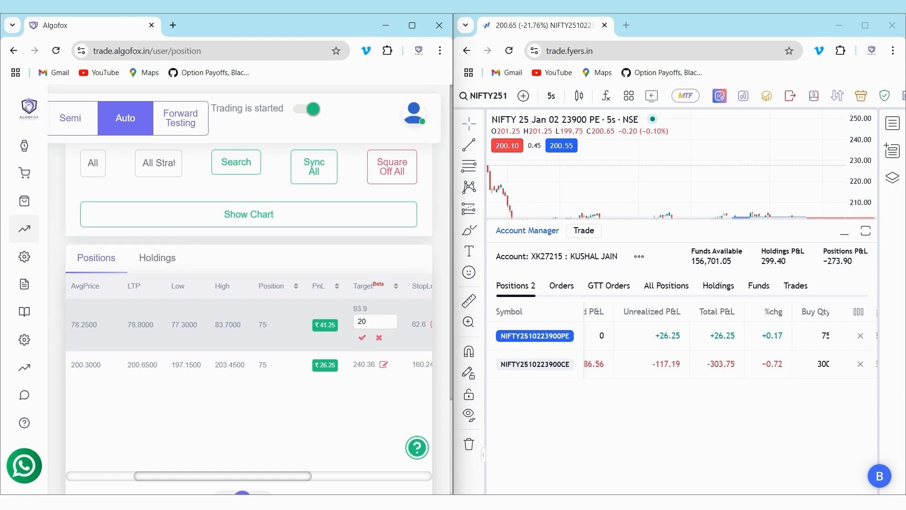
pyautogui.write('5')
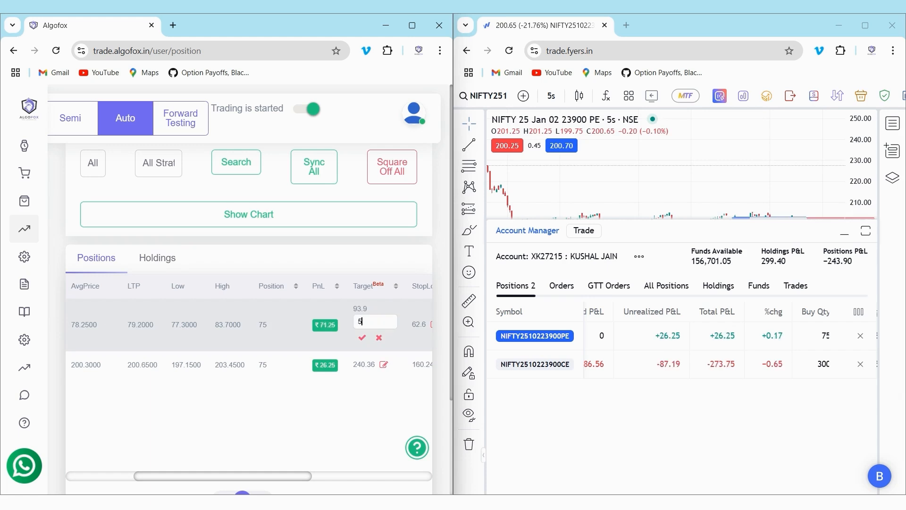
pyautogui.click(362, 337)
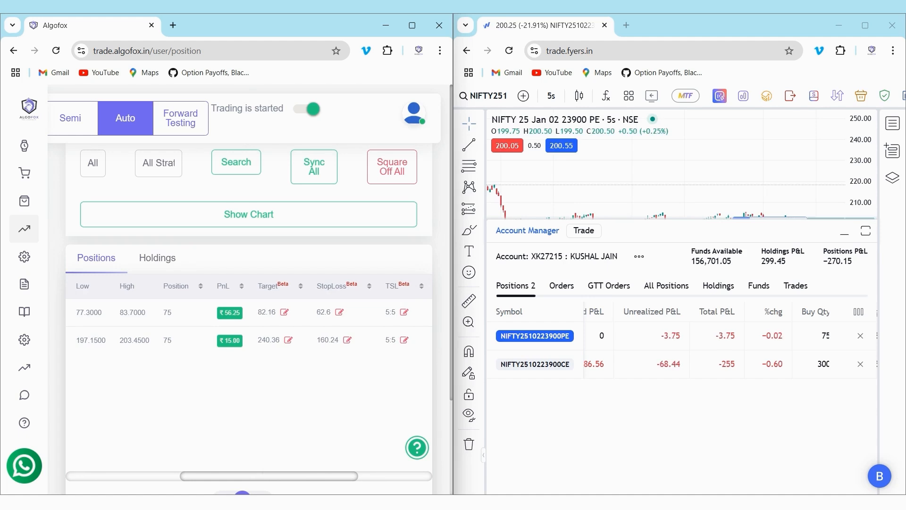
pyautogui.click(409, 312)
pyautogui.write('1')
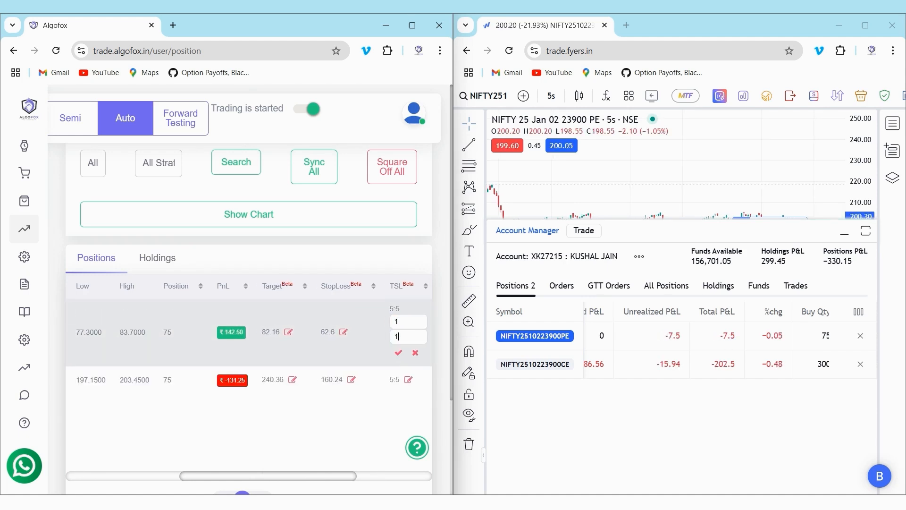
pyautogui.click(397, 353)
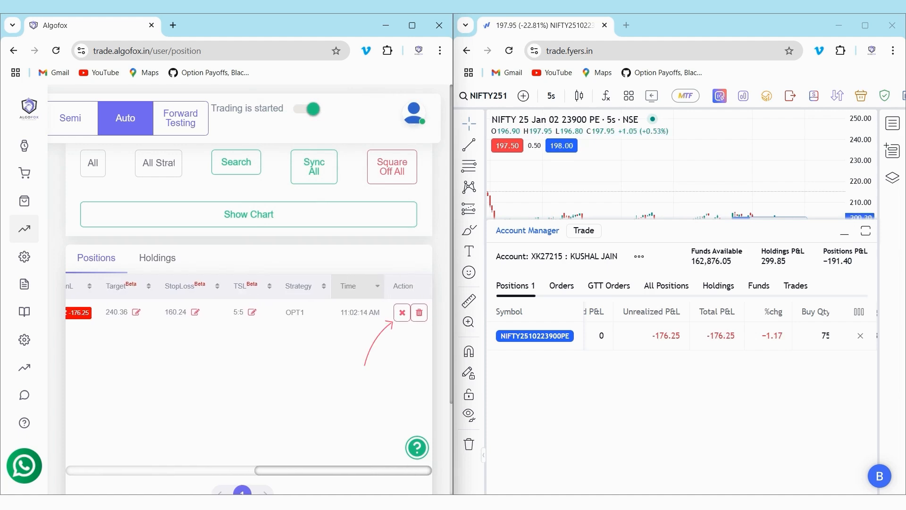
pyautogui.moveTo(401, 312)
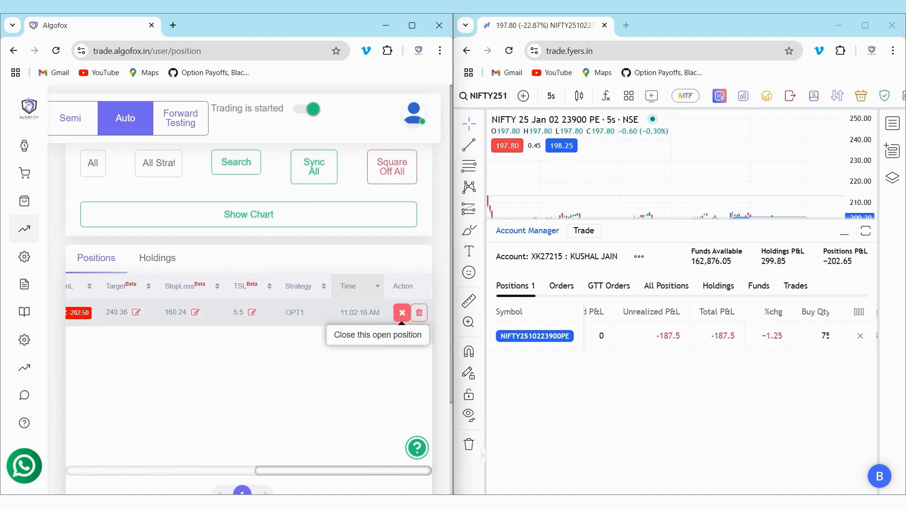
# Square off the remaining NIFTY 23900 PE position, selling all 75 quantity
pyautogui.click(402, 311)
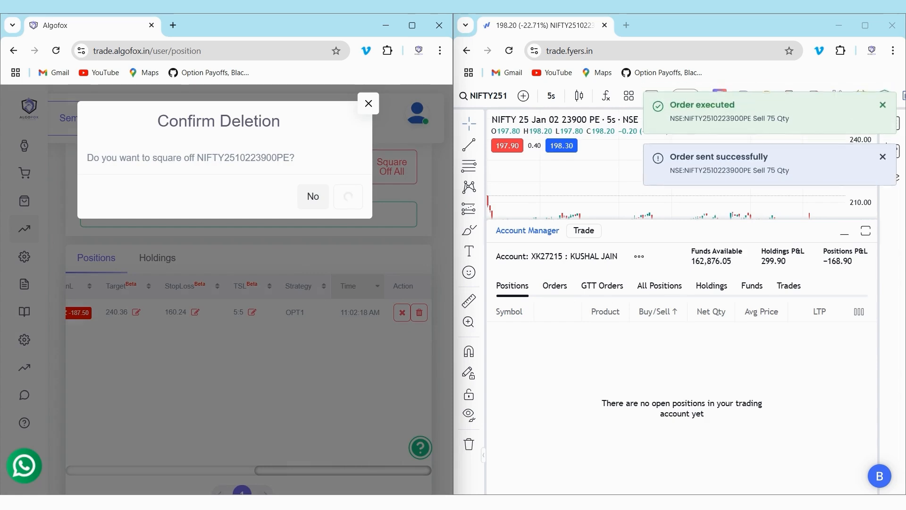